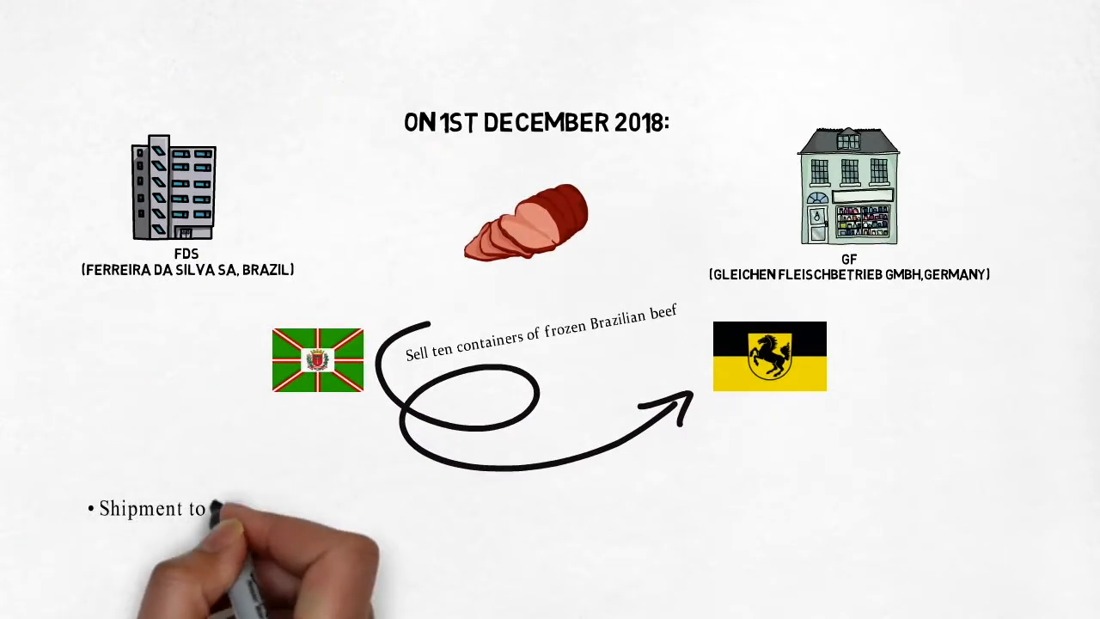
{"action": "type", "text": "be insured by GVAG policy (Goslar Versicherung AG) with a price rate of USD 500,000."}
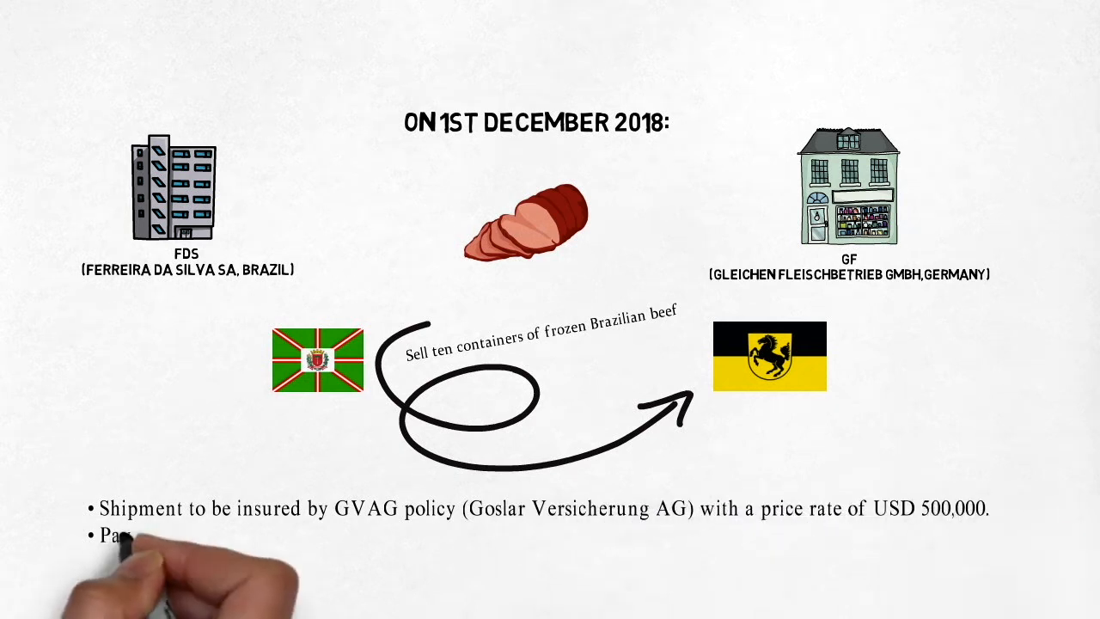
{"action": "type", "text": "Payment by the Claimants (MPLC)"}
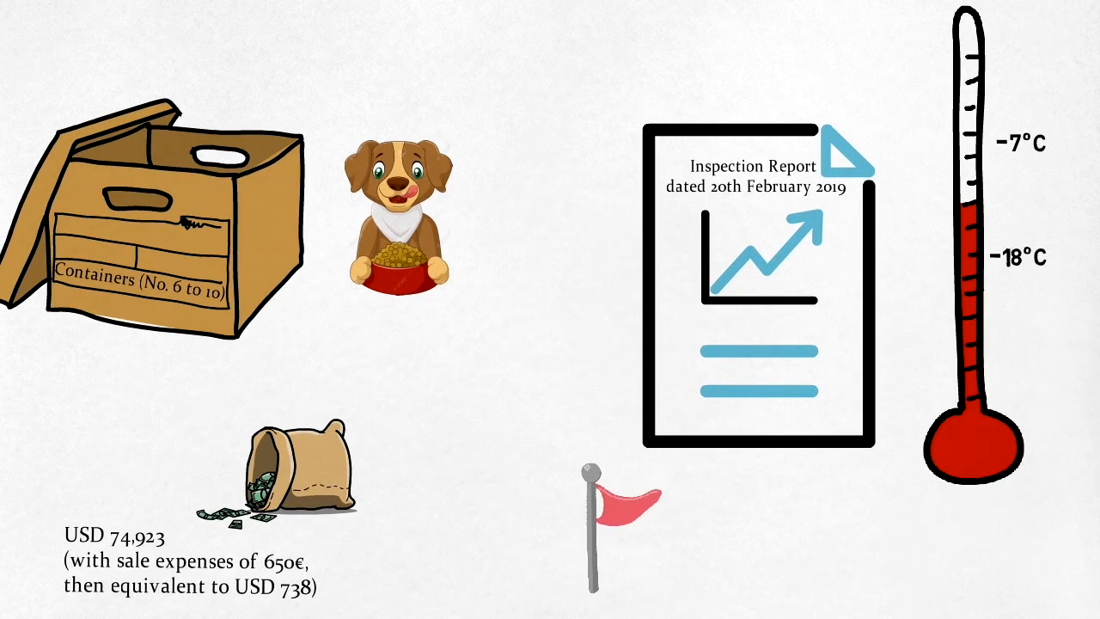
{"action": "type", "text": "Market value of the container"}
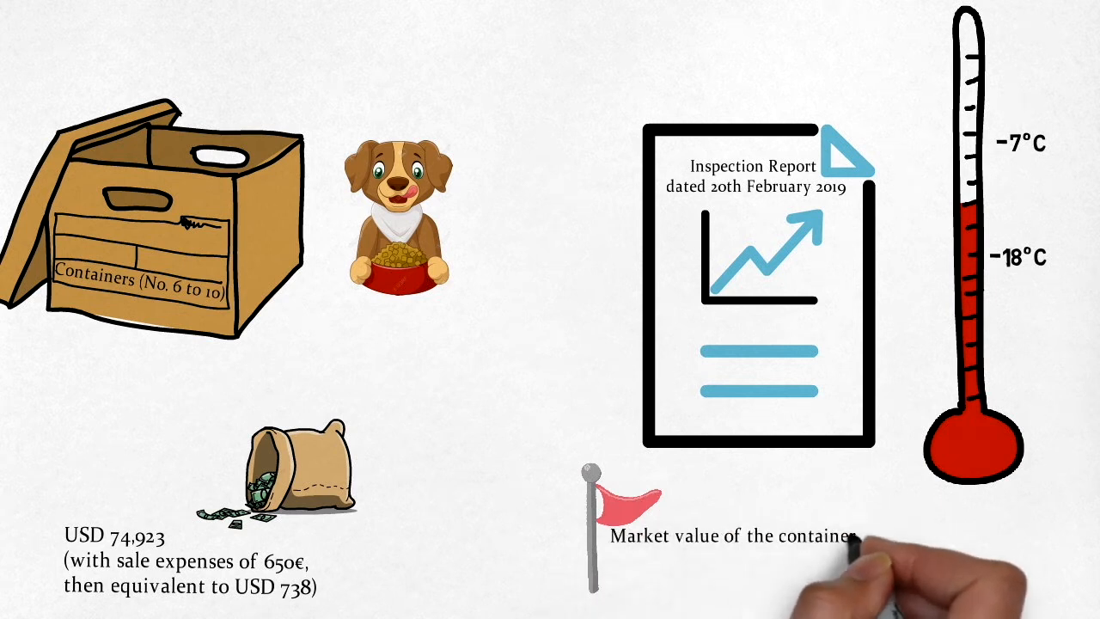